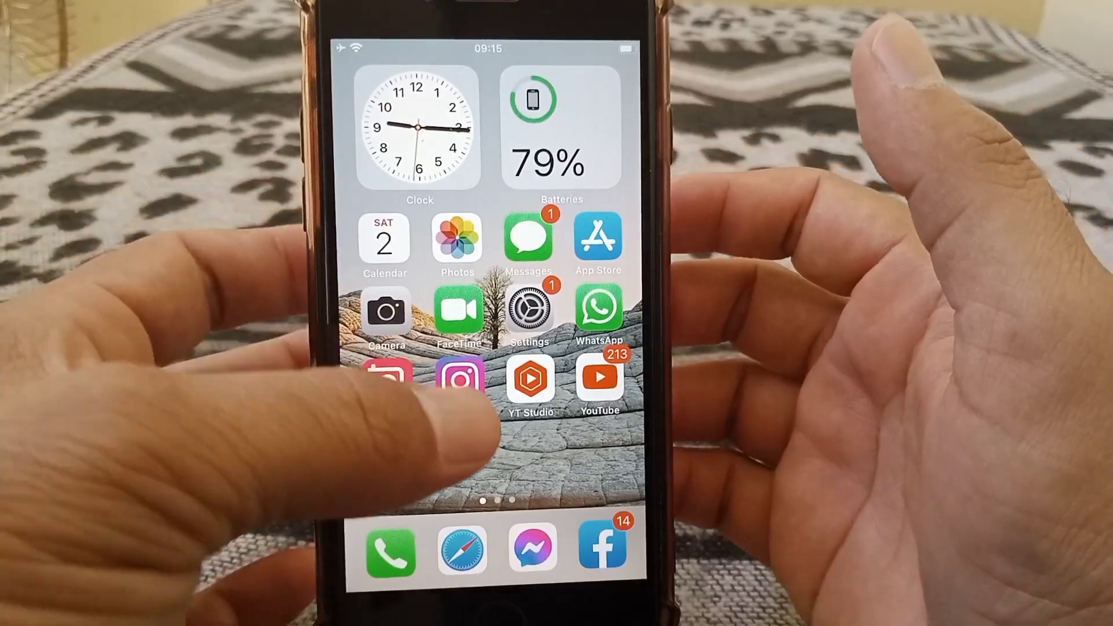
Swipe through the home screens, open Settings and back out of the Wi-Fi page.
scroll("left", 3)
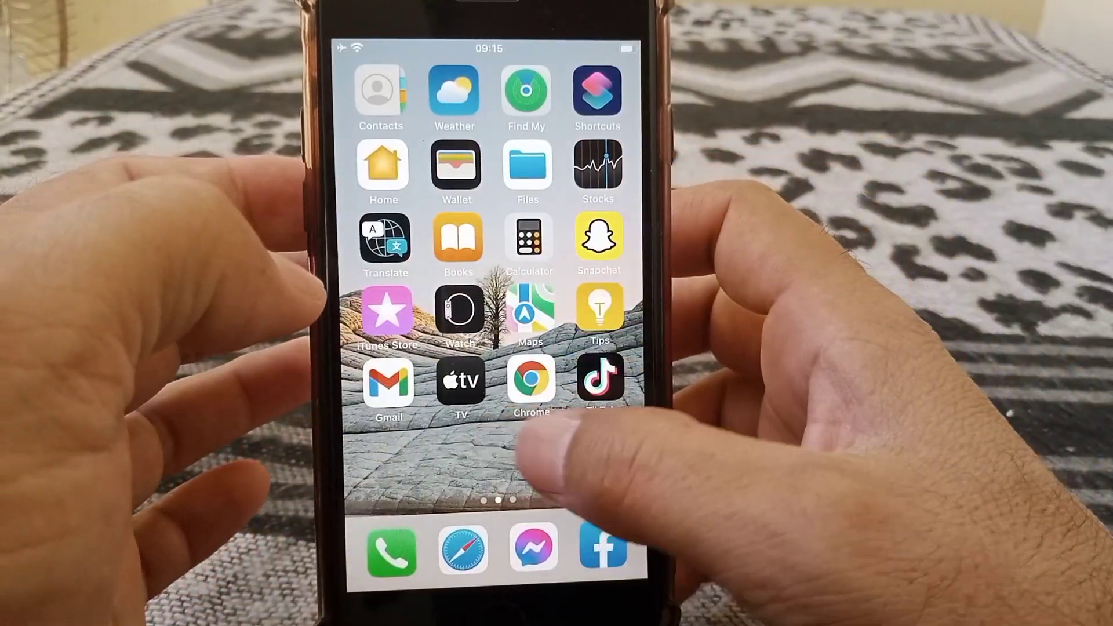
scroll("left", 3)
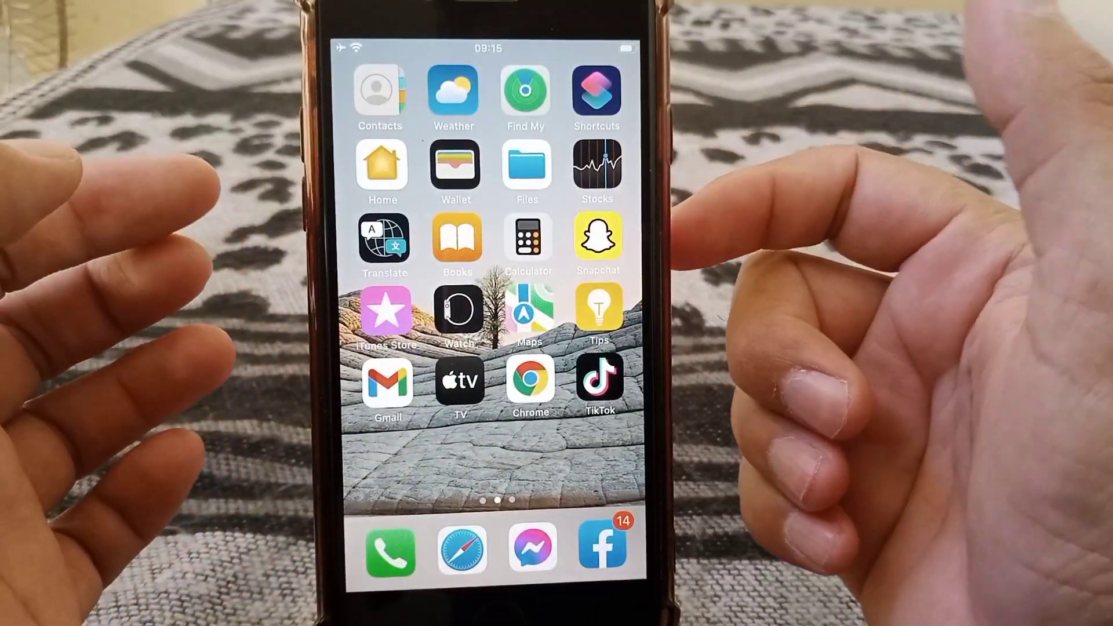
scroll("left", 3)
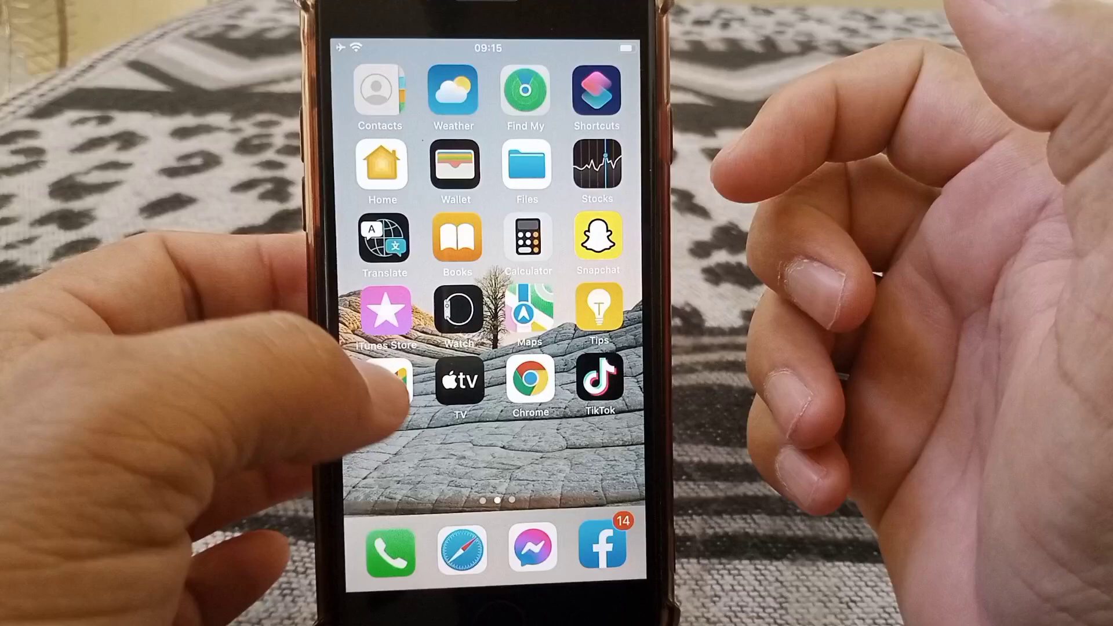
scroll("left", 3)
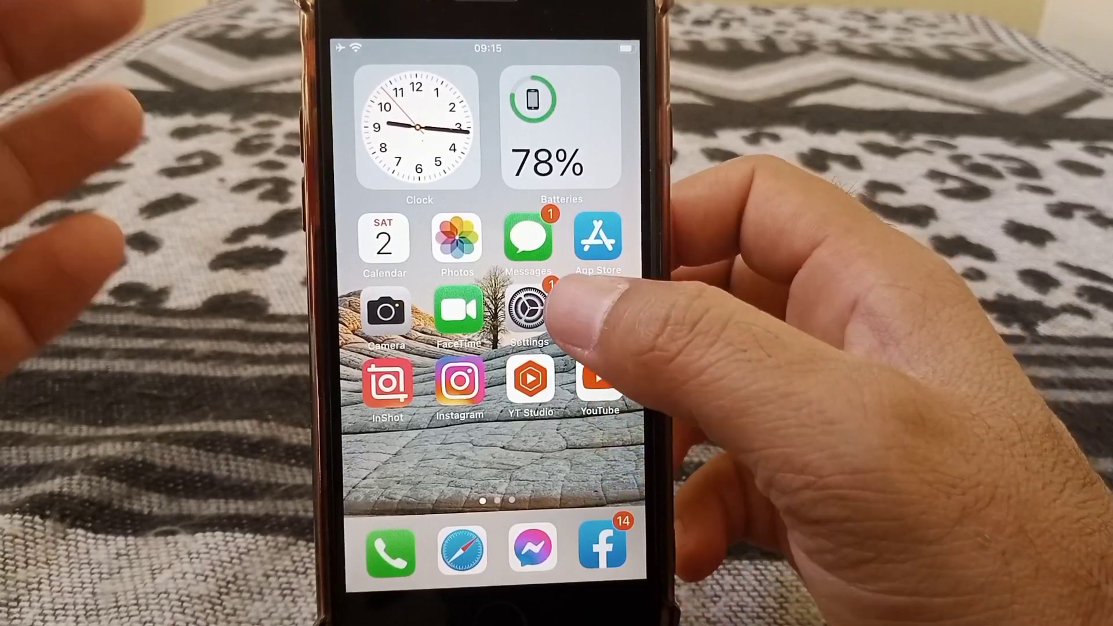
left_click(527, 310)
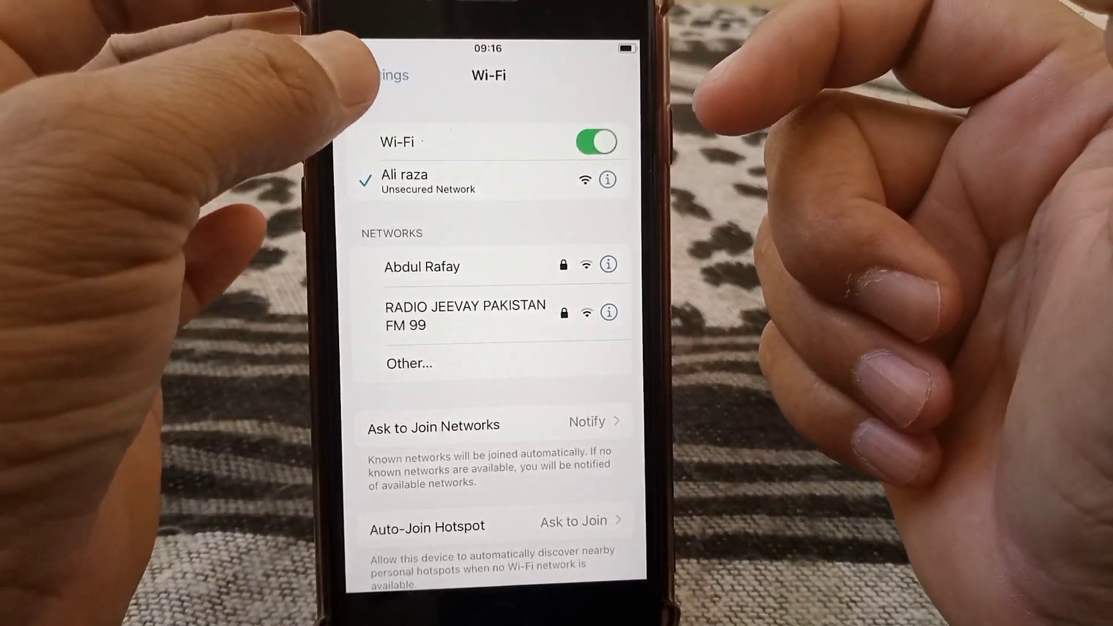
left_click(387, 76)
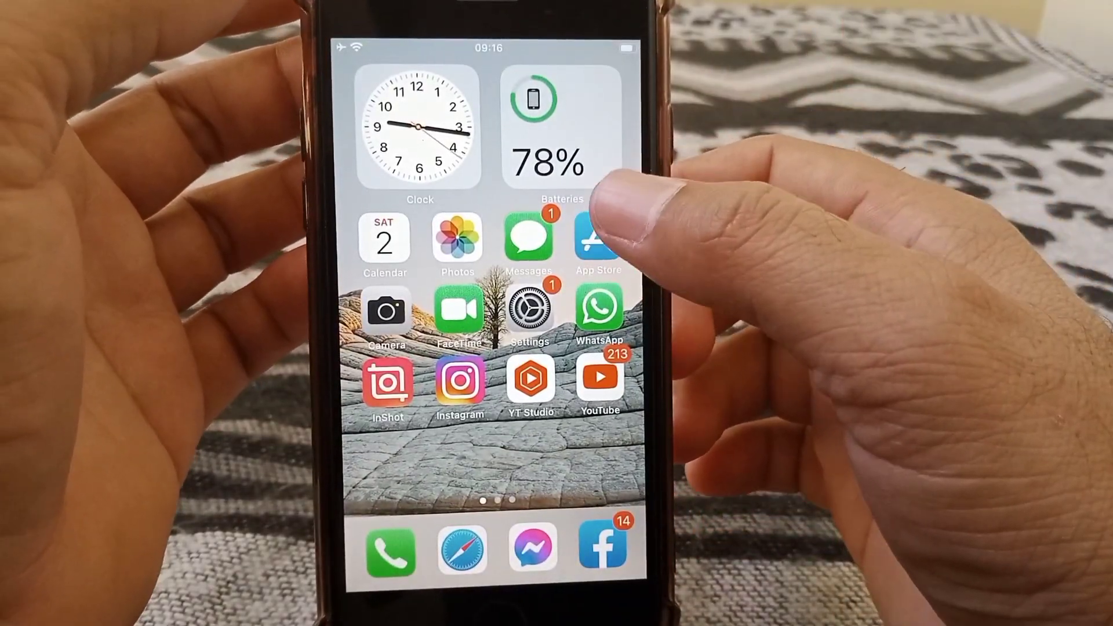
Check recent updates on the App Store account page.
left_click(598, 240)
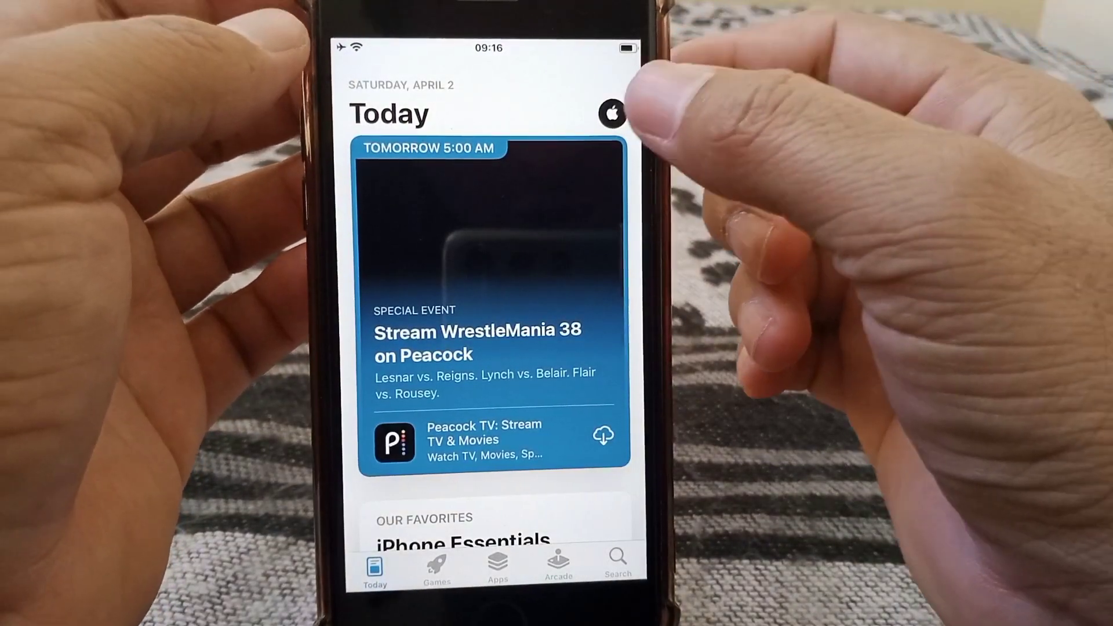
left_click(611, 114)
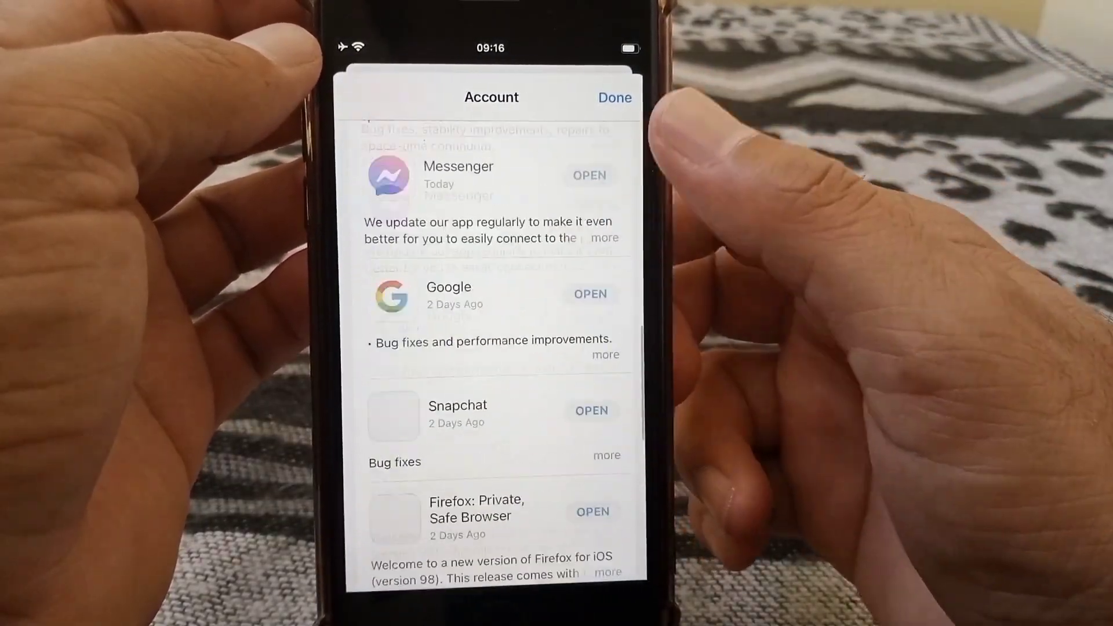
scroll("down", 3)
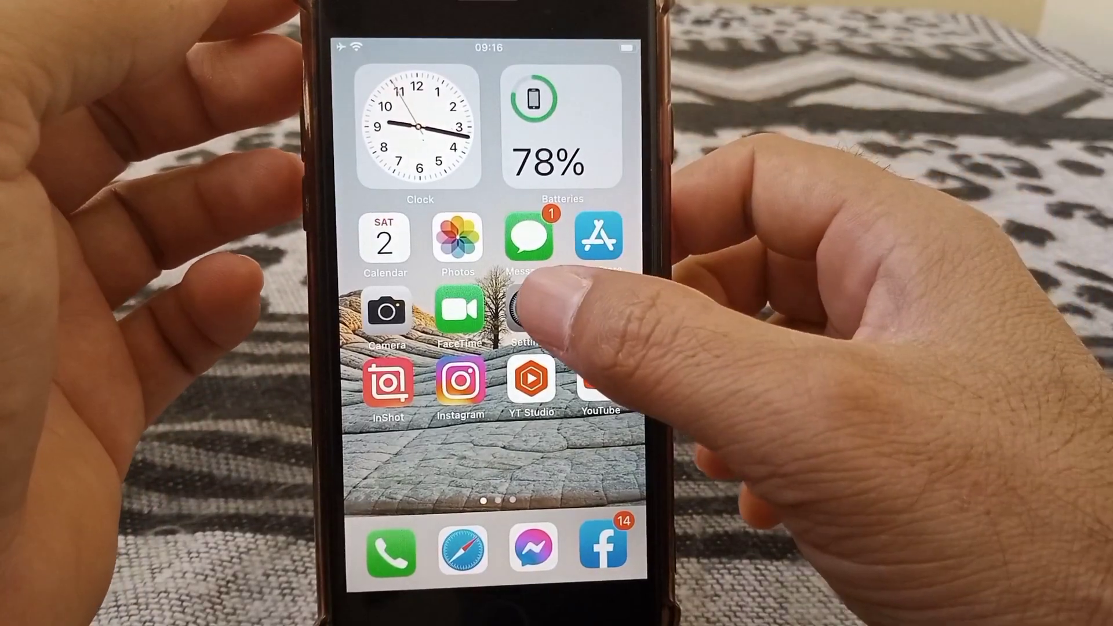
In Date & Time, turn 24-Hour Time off and cycle automatic date and time off and on.
left_click(529, 312)
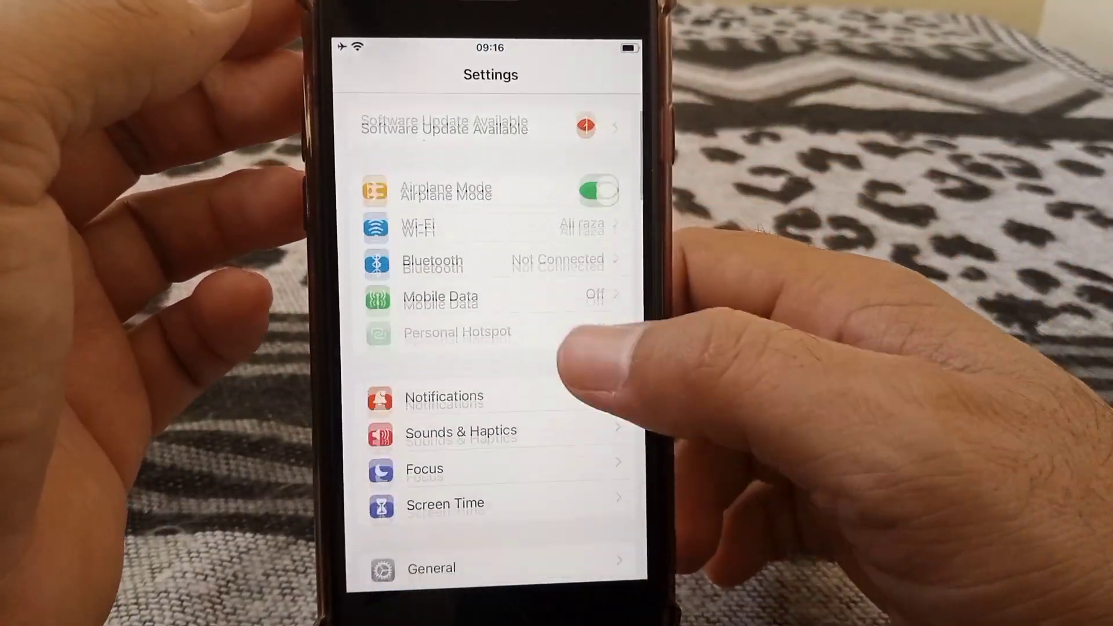
left_click(431, 568)
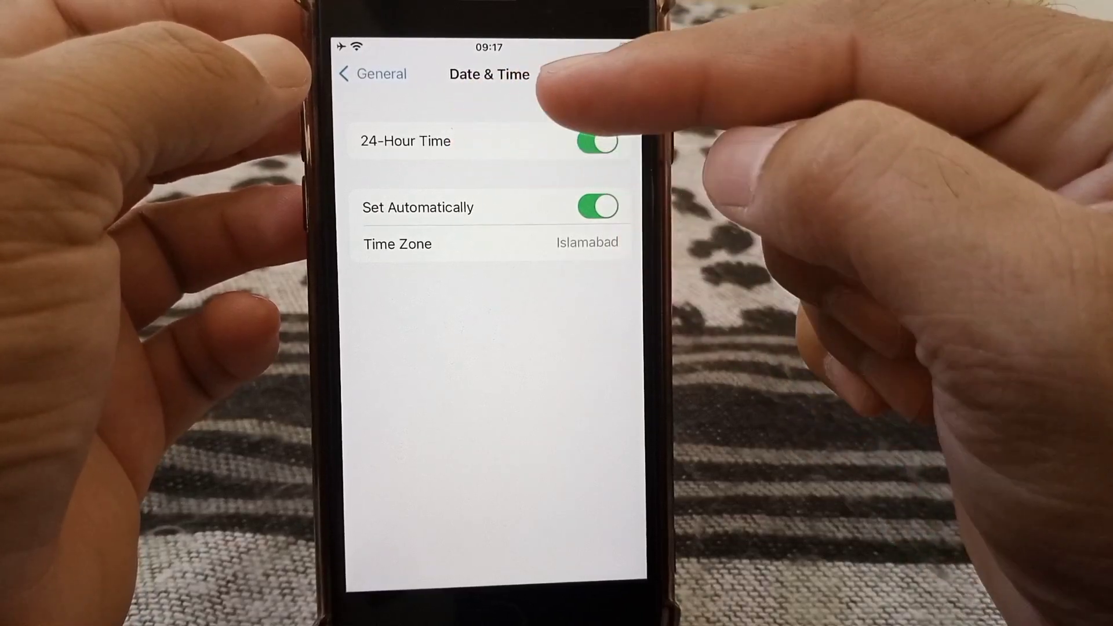
left_click(597, 141)
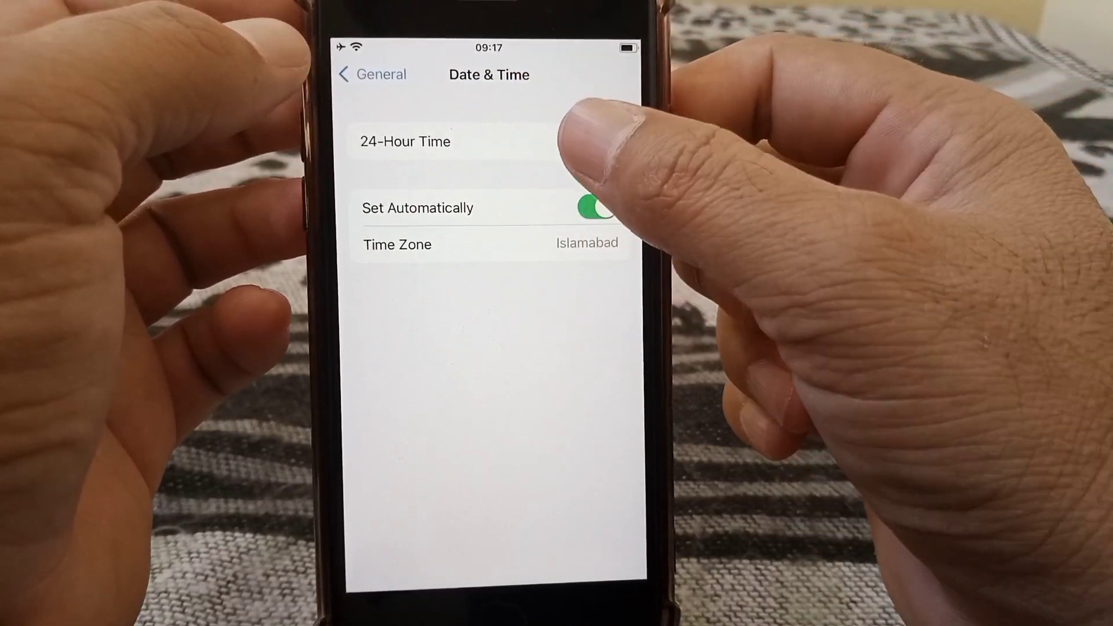
left_click(591, 208)
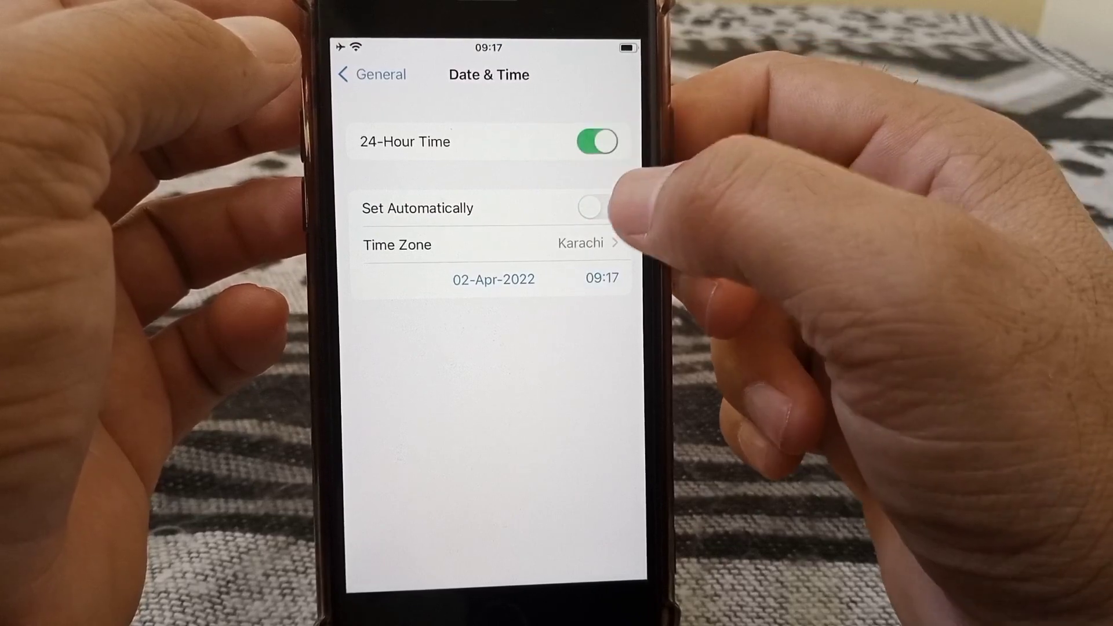
left_click(595, 207)
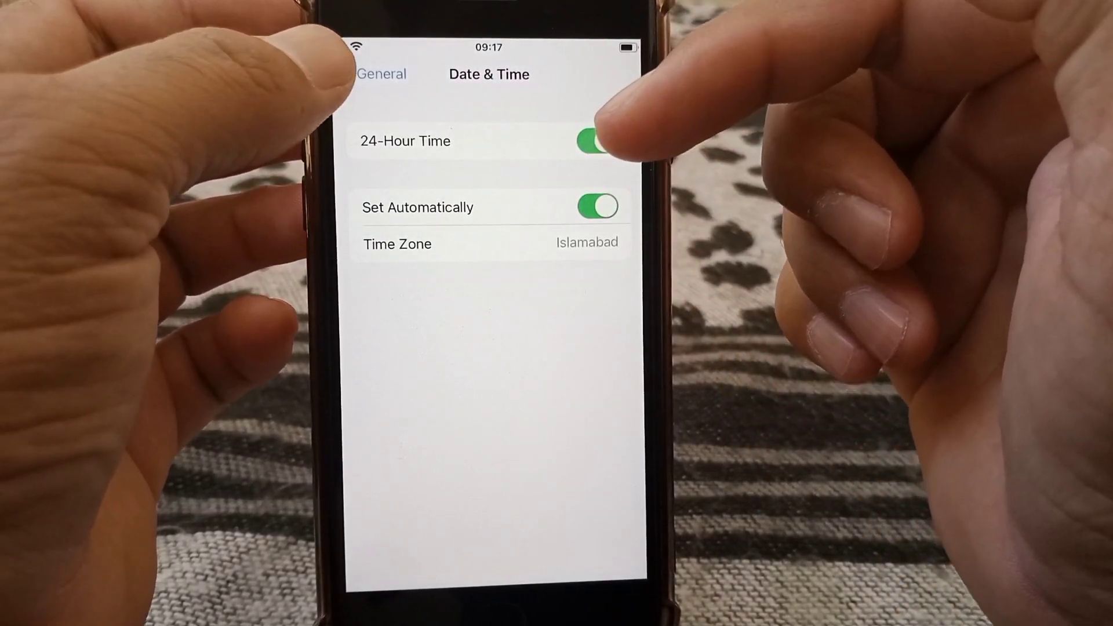
left_click(380, 74)
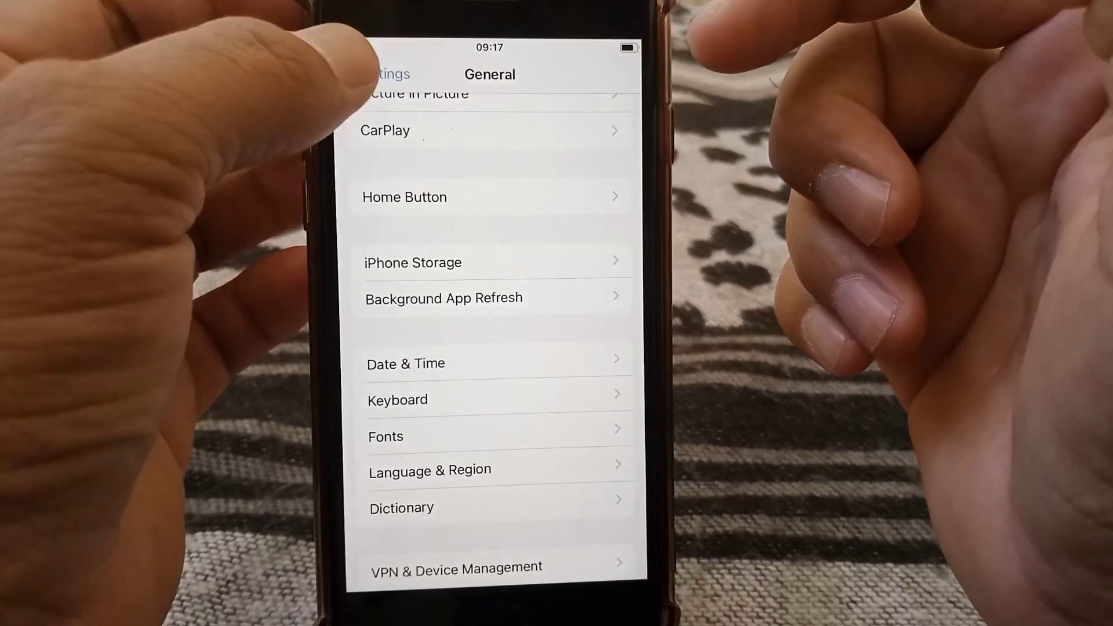
left_click(386, 74)
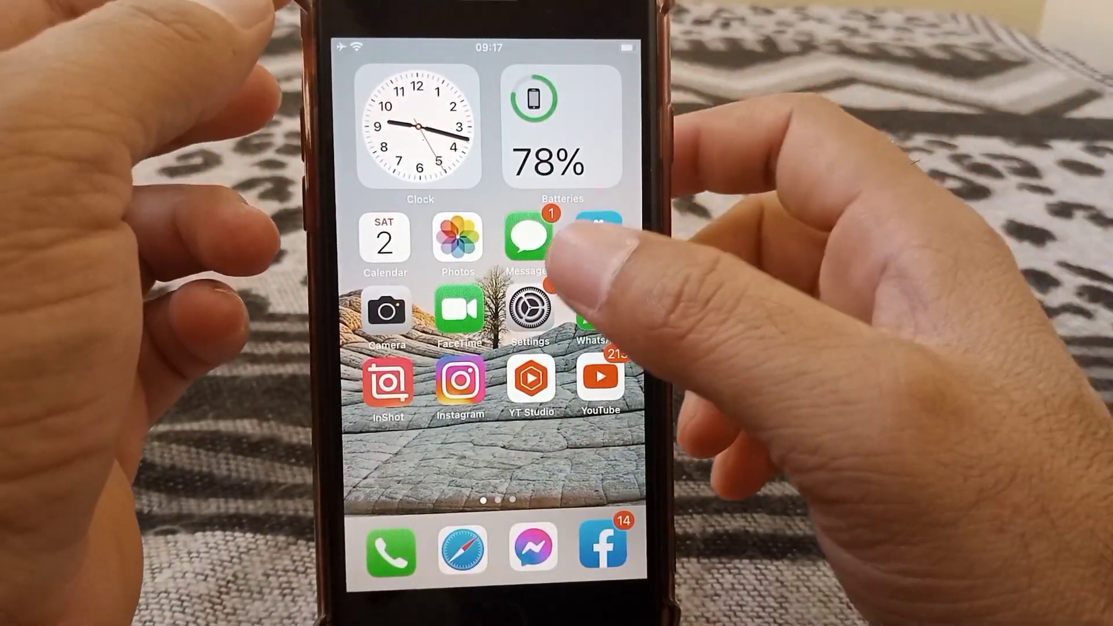
Reopen Settings and go into the General page.
left_click(528, 311)
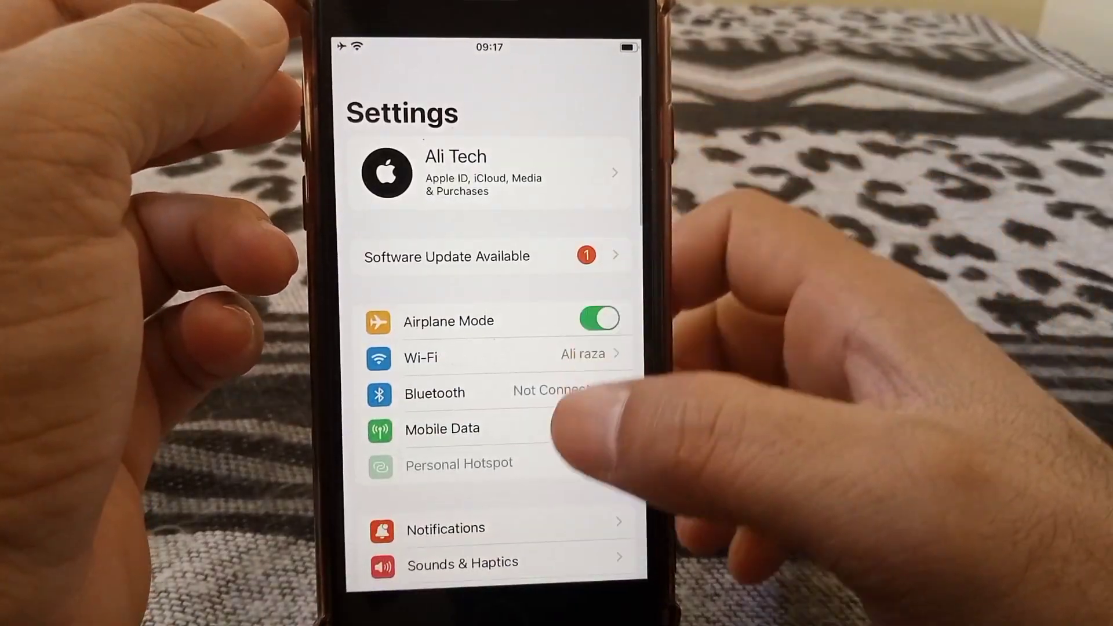
scroll("up", 3)
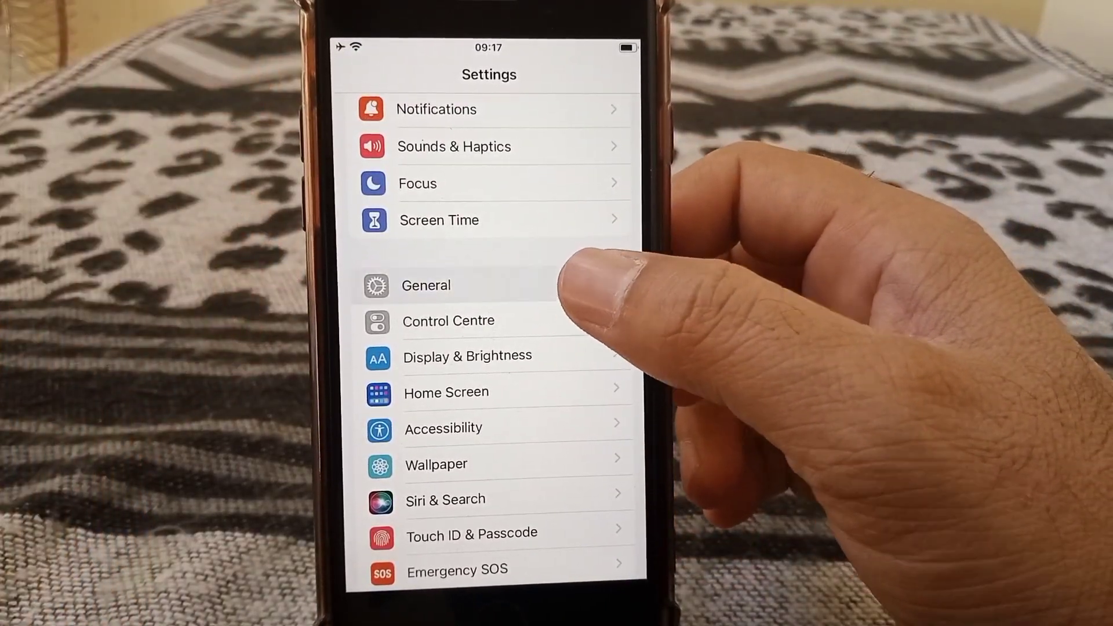
left_click(426, 285)
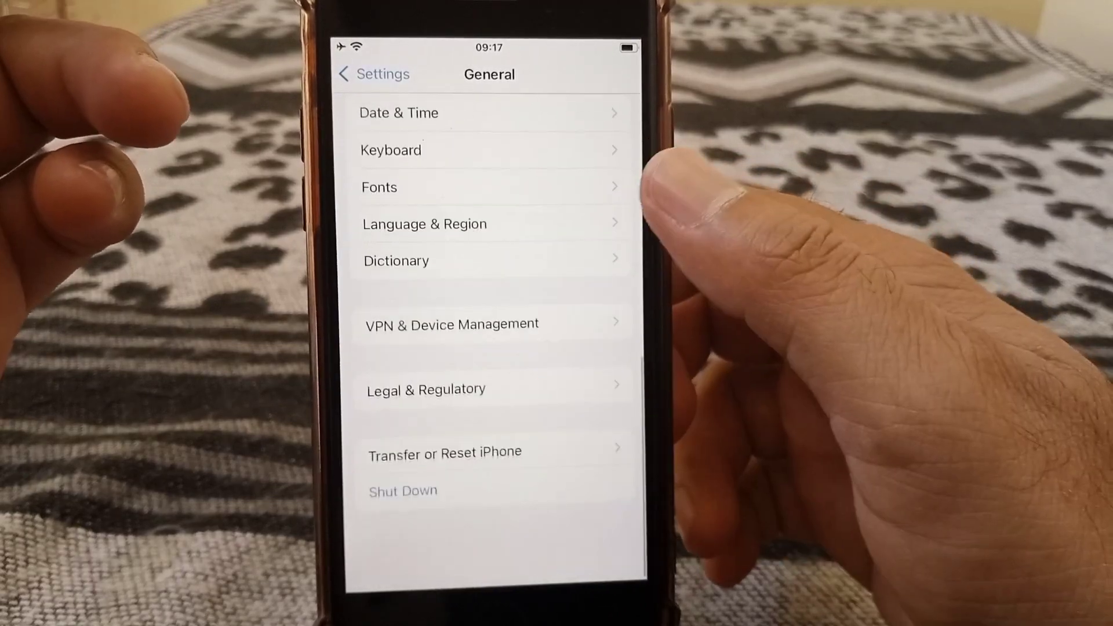